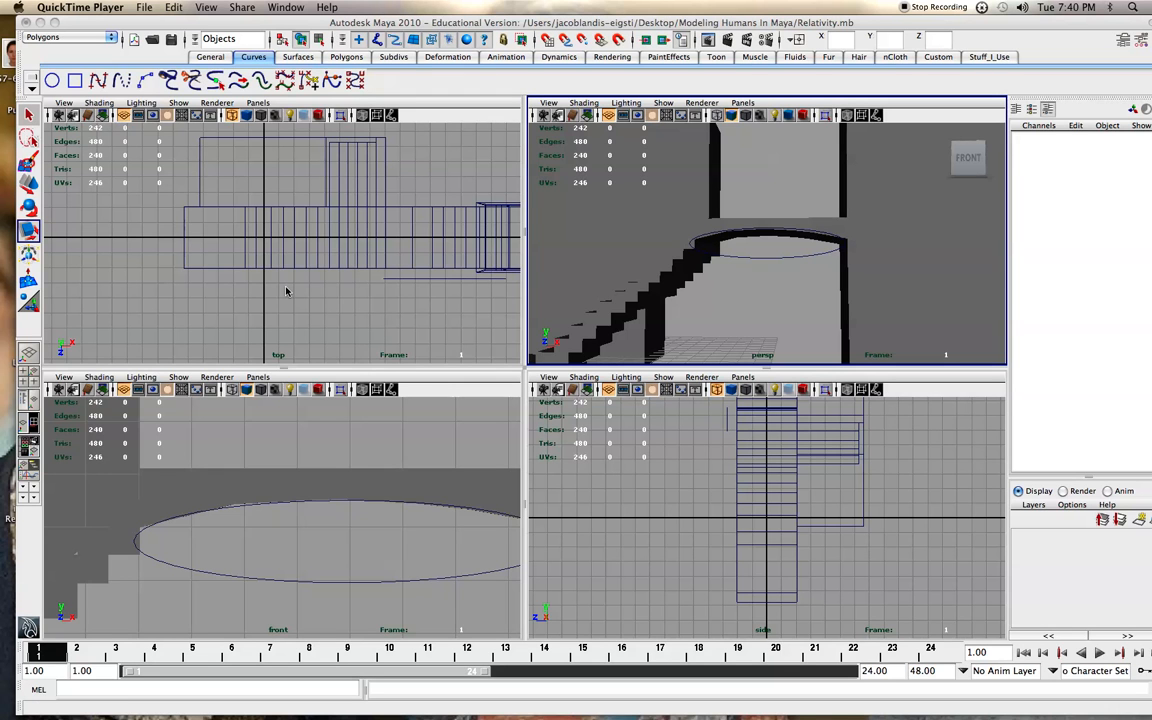
pyautogui.moveTo(404, 270)
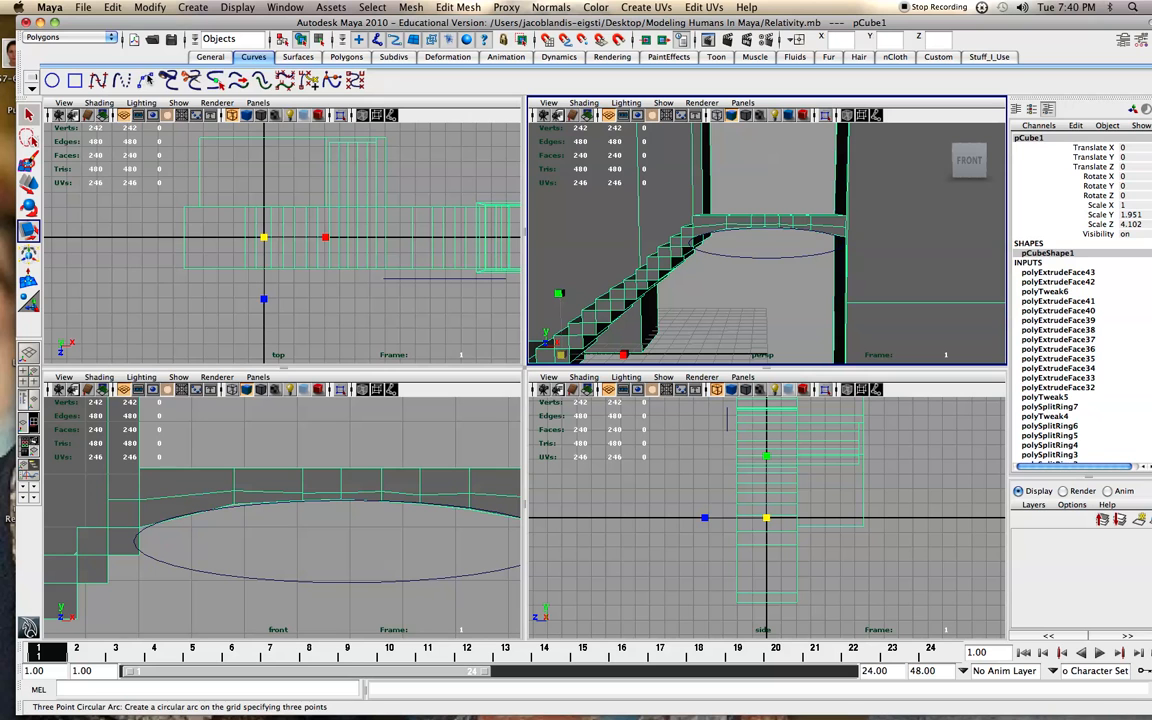
# Step: Maximize the front view and select the arch's left corner vertex in vertex mode
pyautogui.click(113, 7)
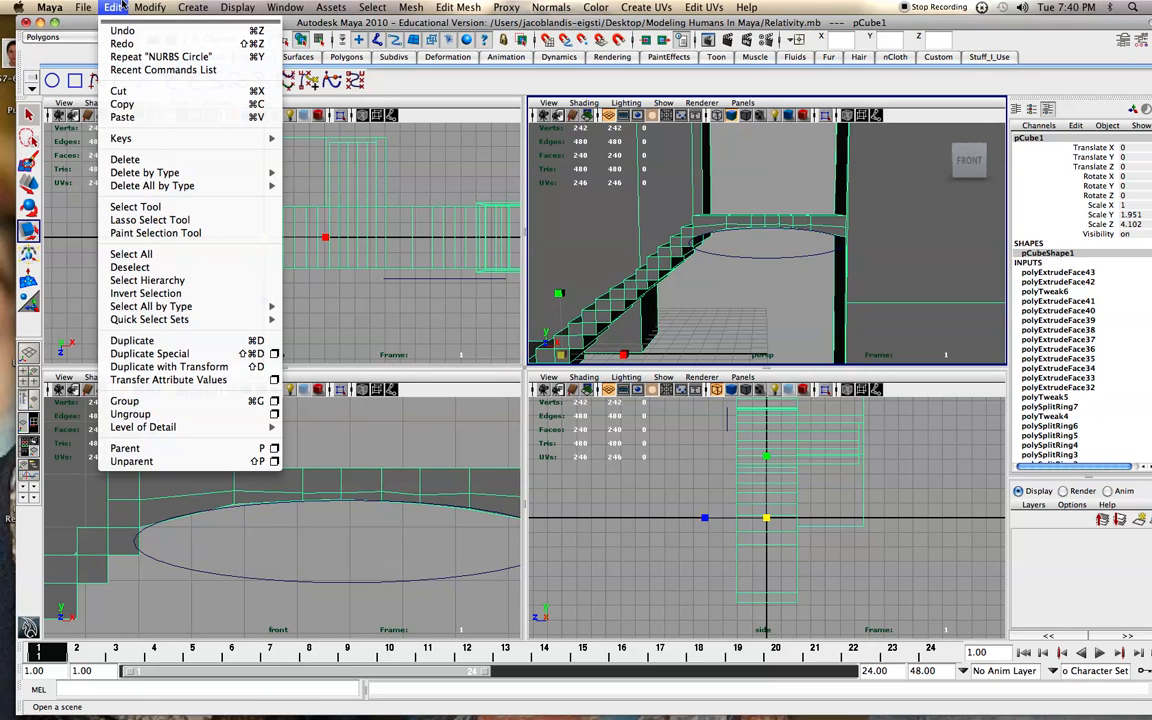
pyautogui.click(260, 475)
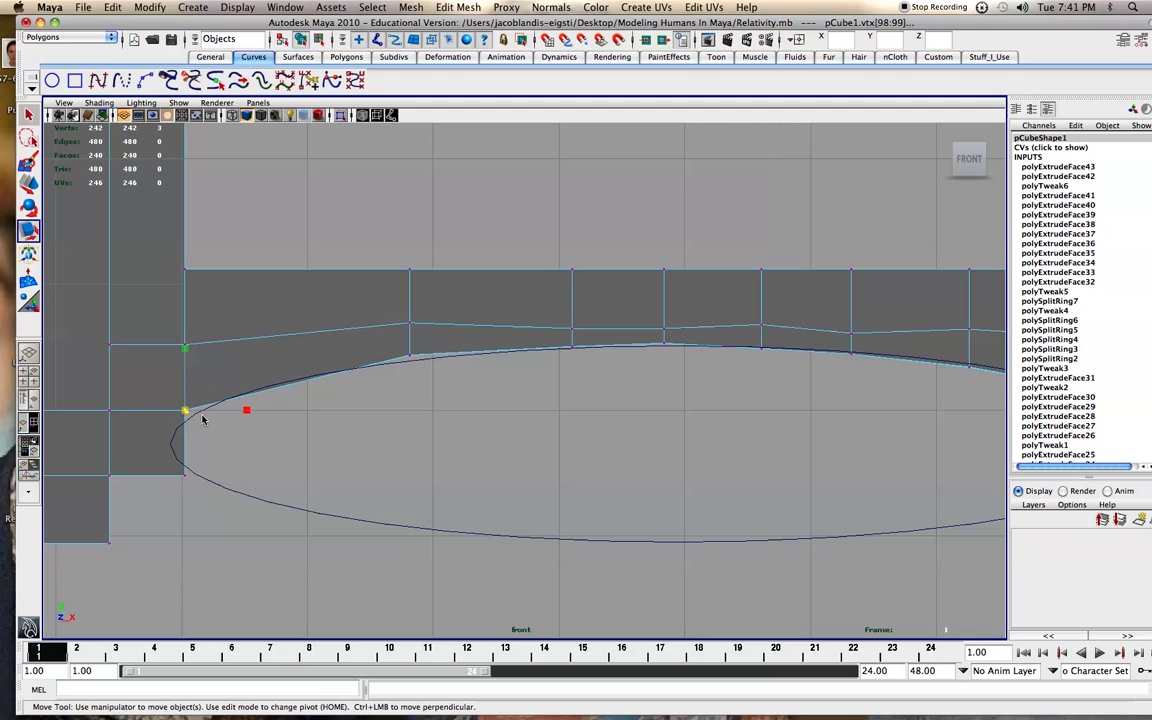
# Step: Snap the corner vertex onto the NURBS circle, then pick Insert Edge Loop from Stuff_I_Use
pyautogui.moveTo(247, 410); pyautogui.dragTo(210, 412)
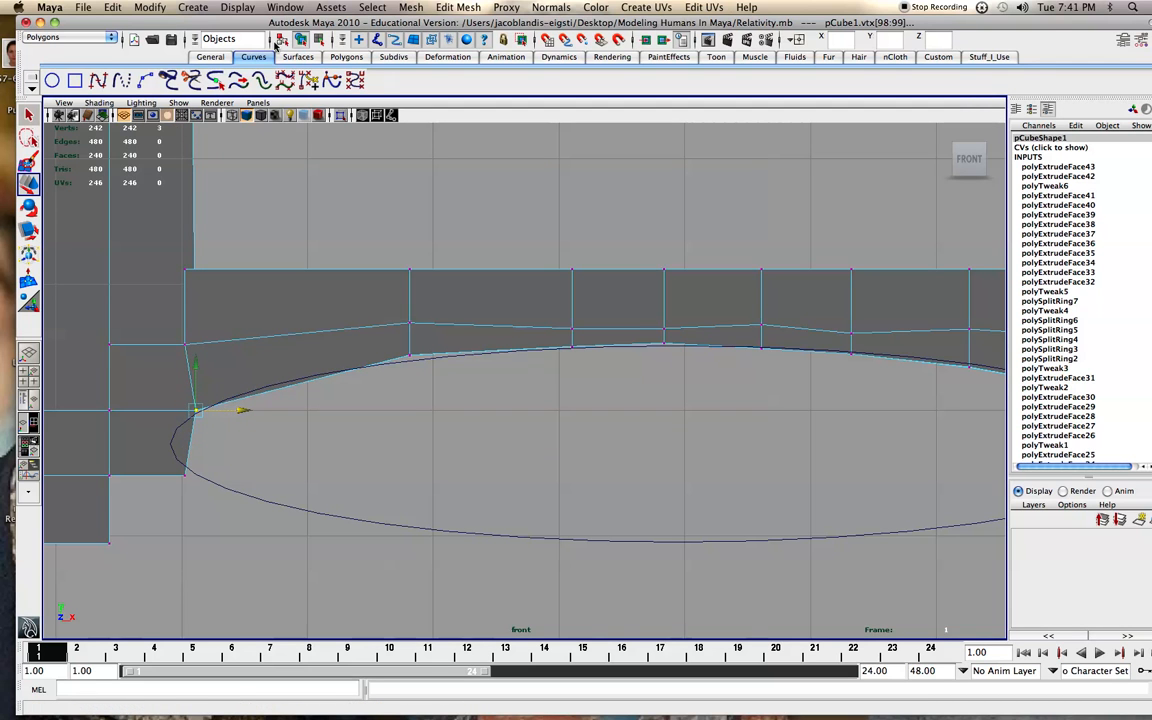
pyautogui.click(988, 56)
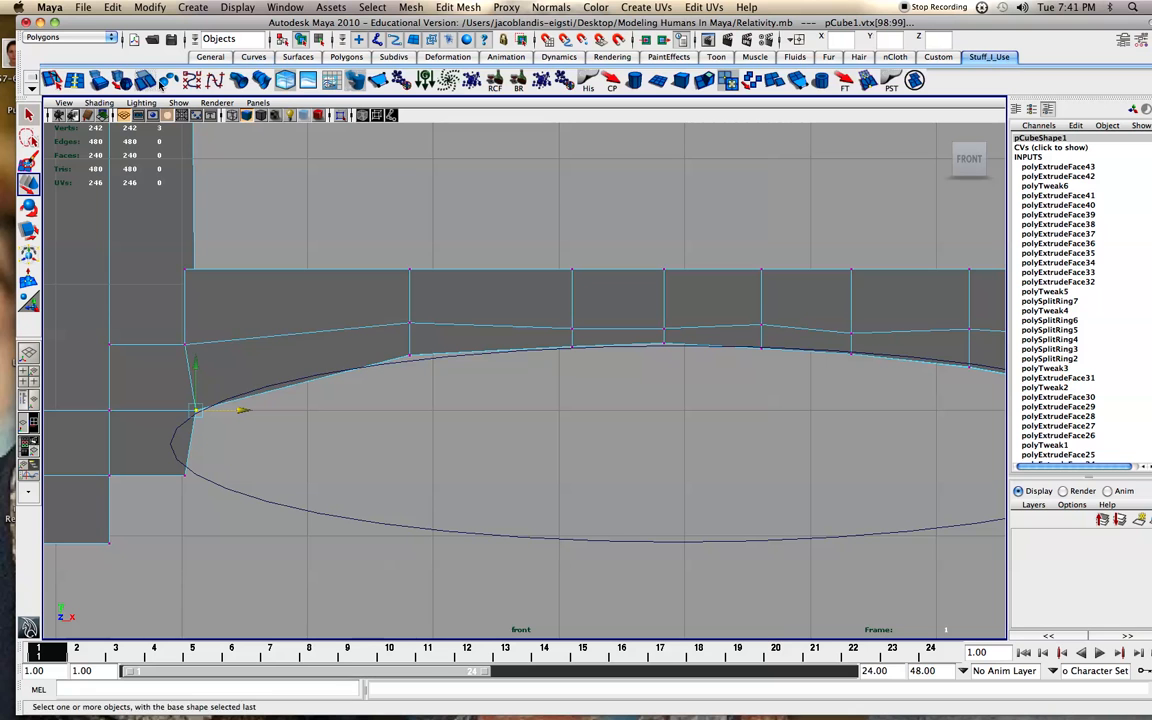
pyautogui.click(74, 80)
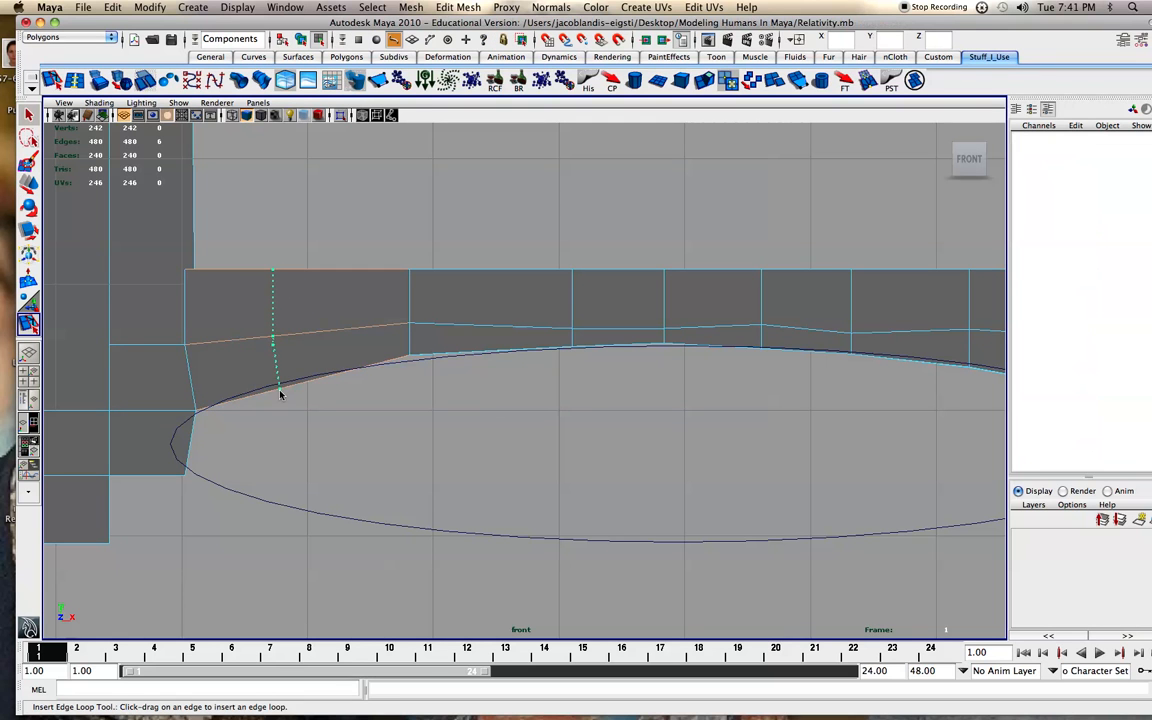
# Step: Add edge loops dividing the wall above the arch, then return to object mode
pyautogui.rightClick(280, 390)
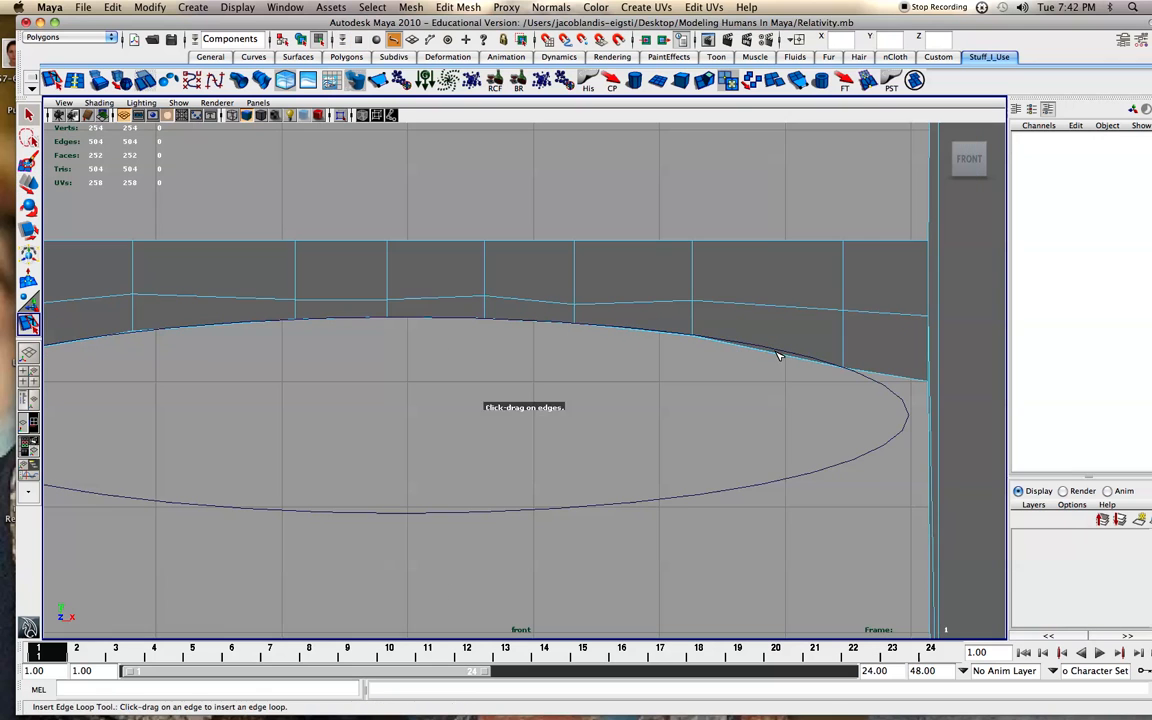
pyautogui.rightClick(765, 352)
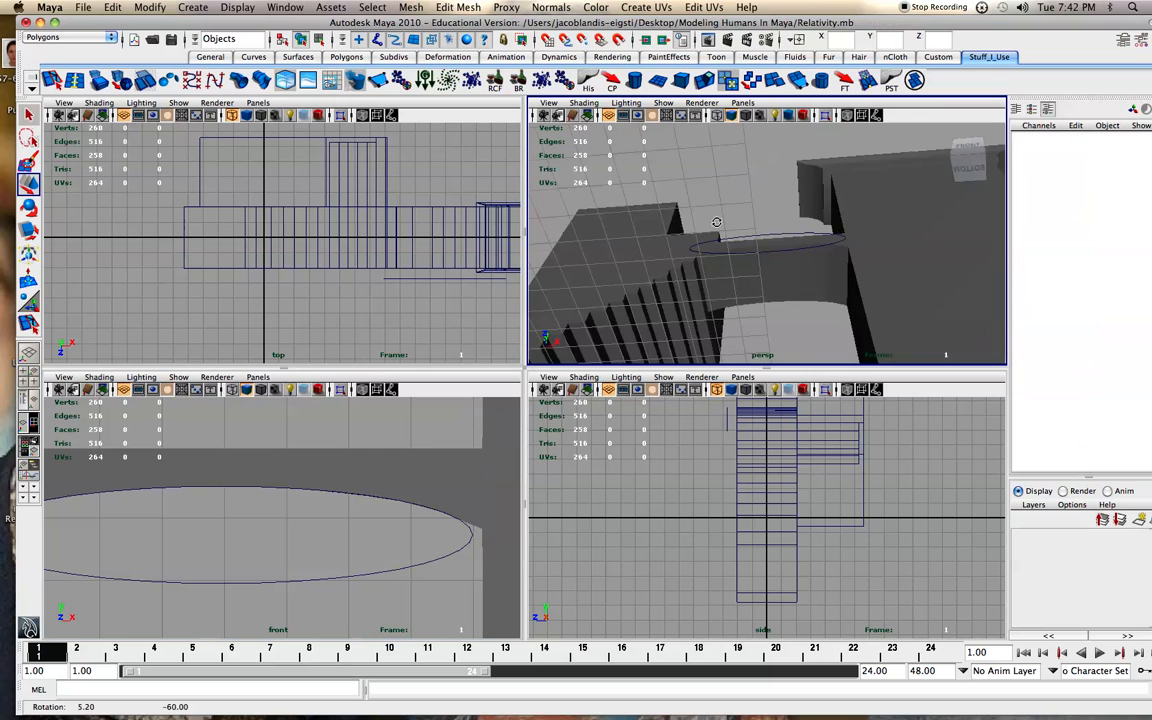
pyautogui.moveTo(716, 222); pyautogui.dragTo(748, 251)
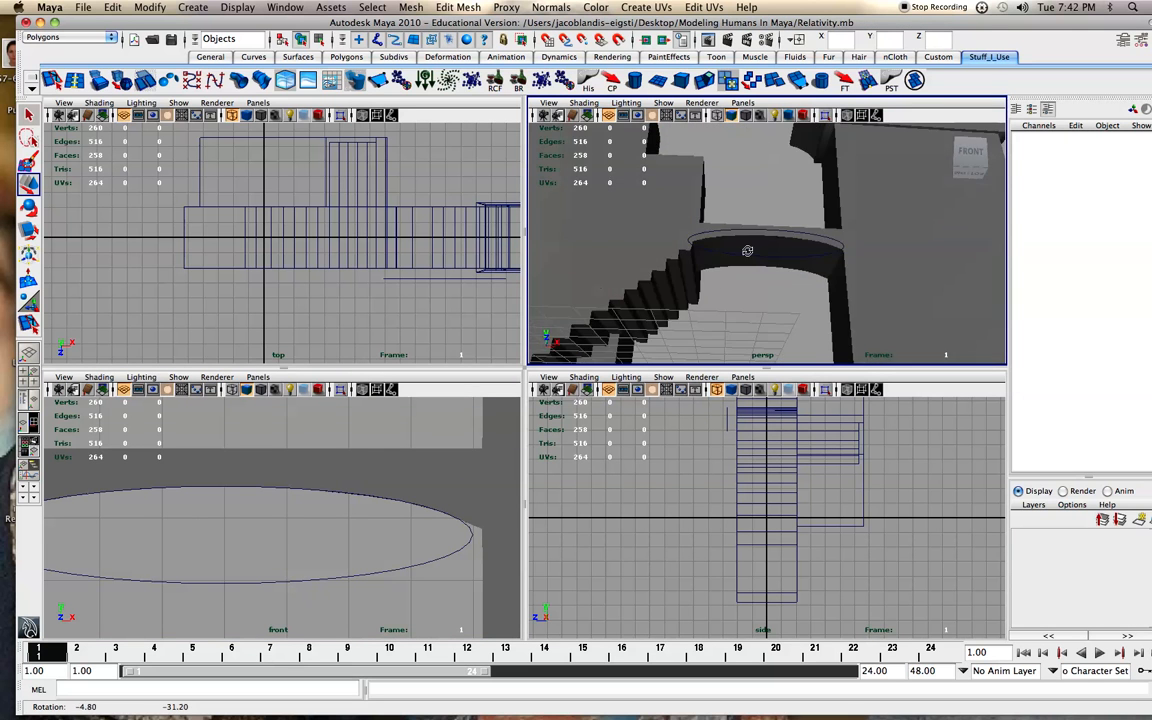
pyautogui.moveTo(747, 250); pyautogui.dragTo(636, 201)
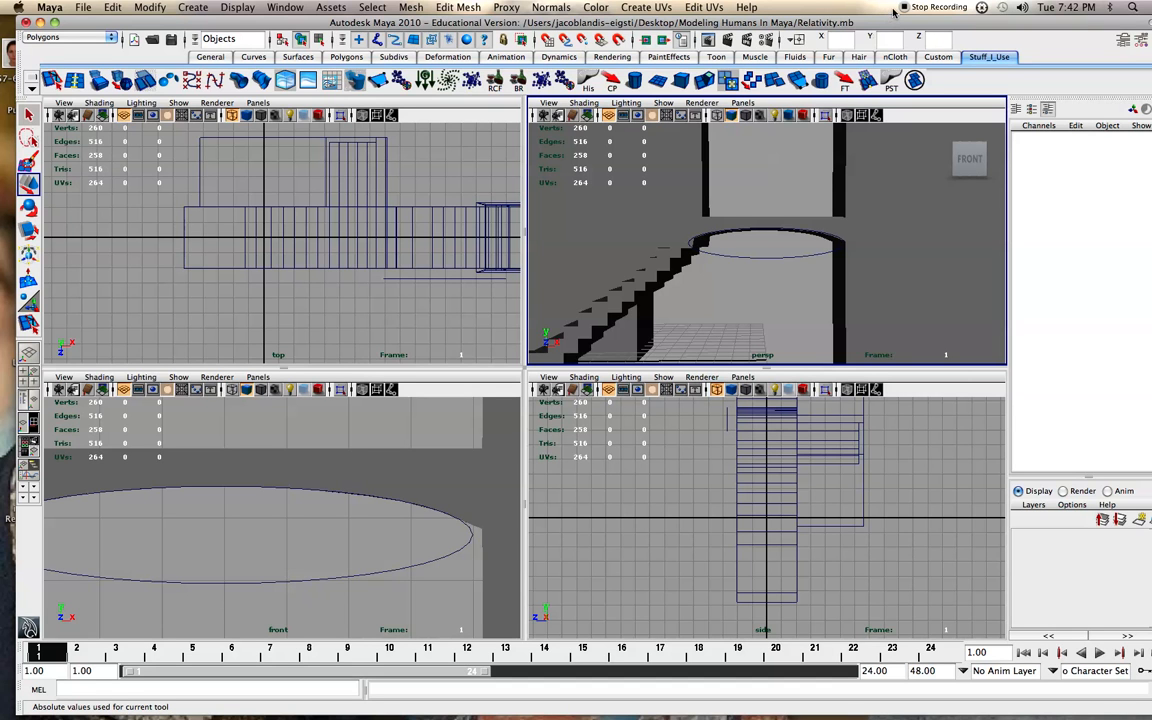
pyautogui.moveTo(895, 12)
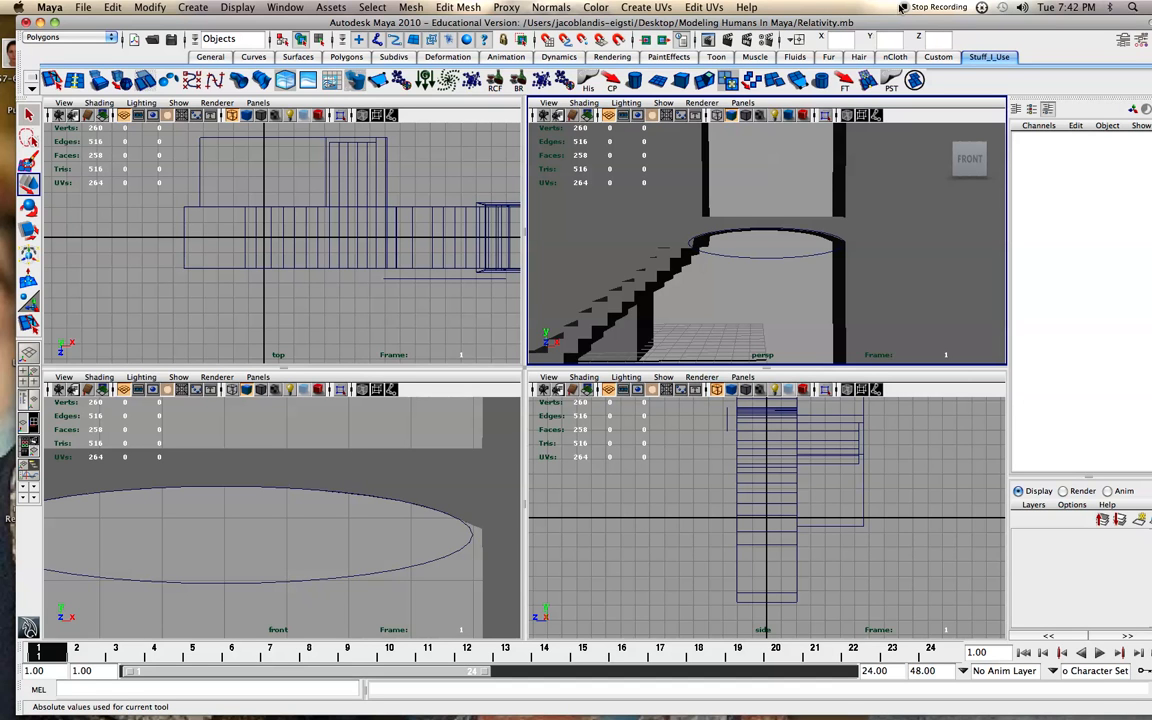